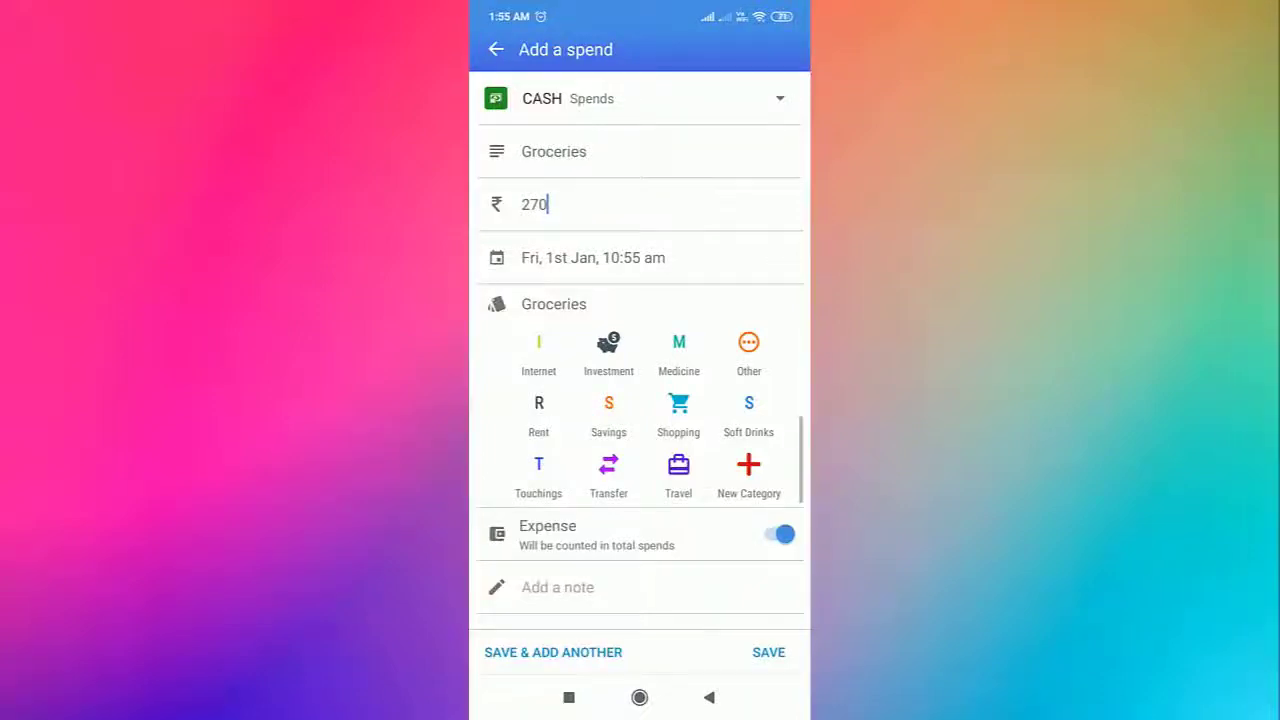
- Leave the filled 270 cash grocery spend preview for the phone's home screen
left_click(640, 696)
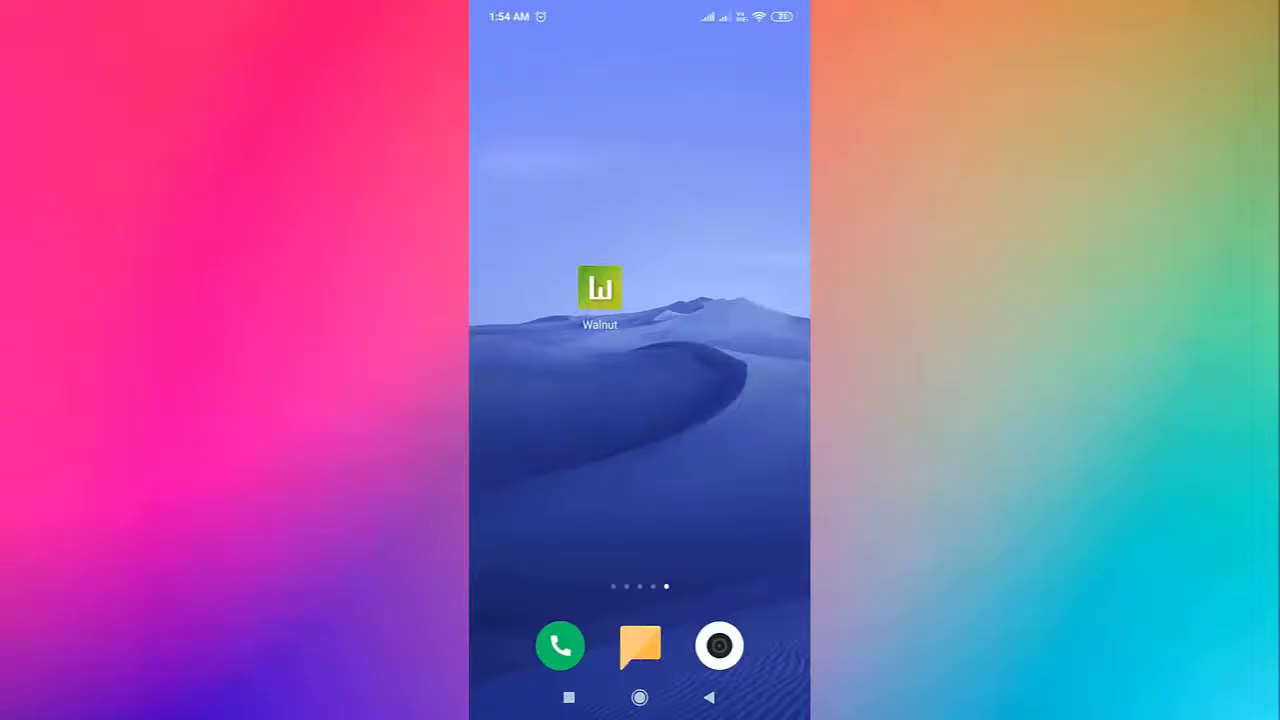
- Launch Walnut and bring up the add spend / add income choice from the + button
left_click(600, 288)
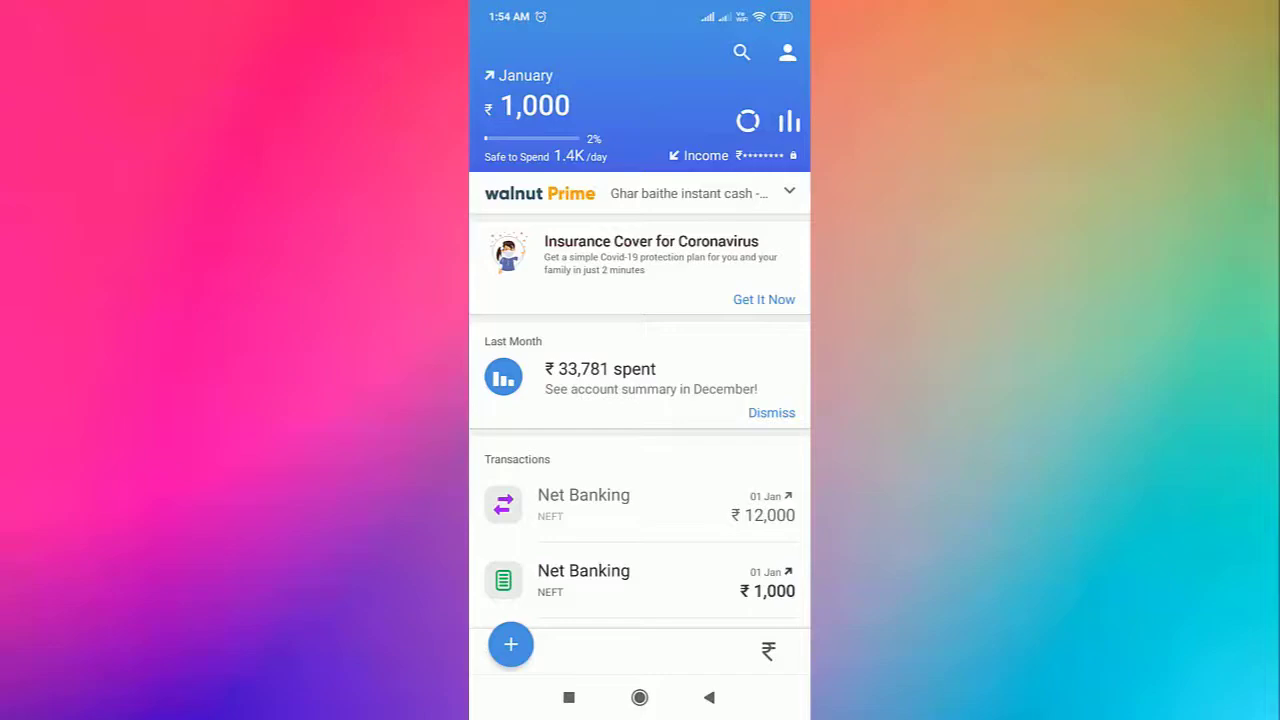
left_click(510, 644)
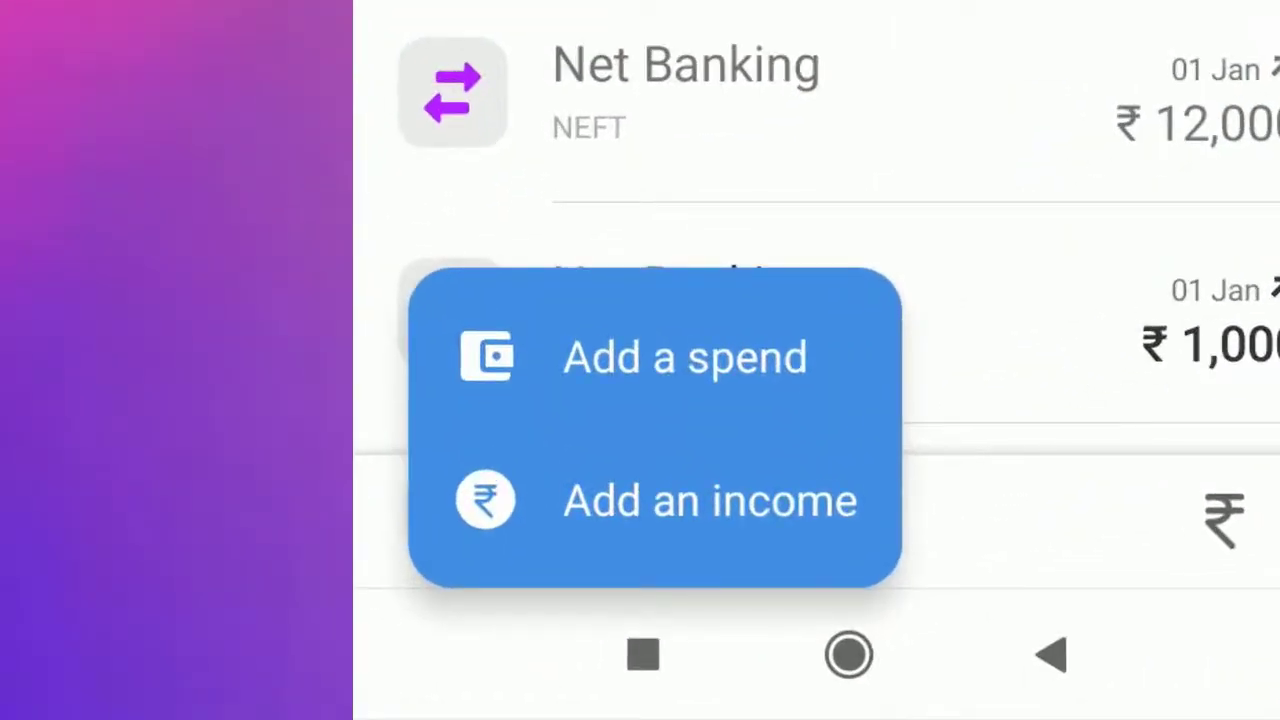
- Start a new cash spend, describe it as Groceries and bring up its date picker
left_click(684, 356)
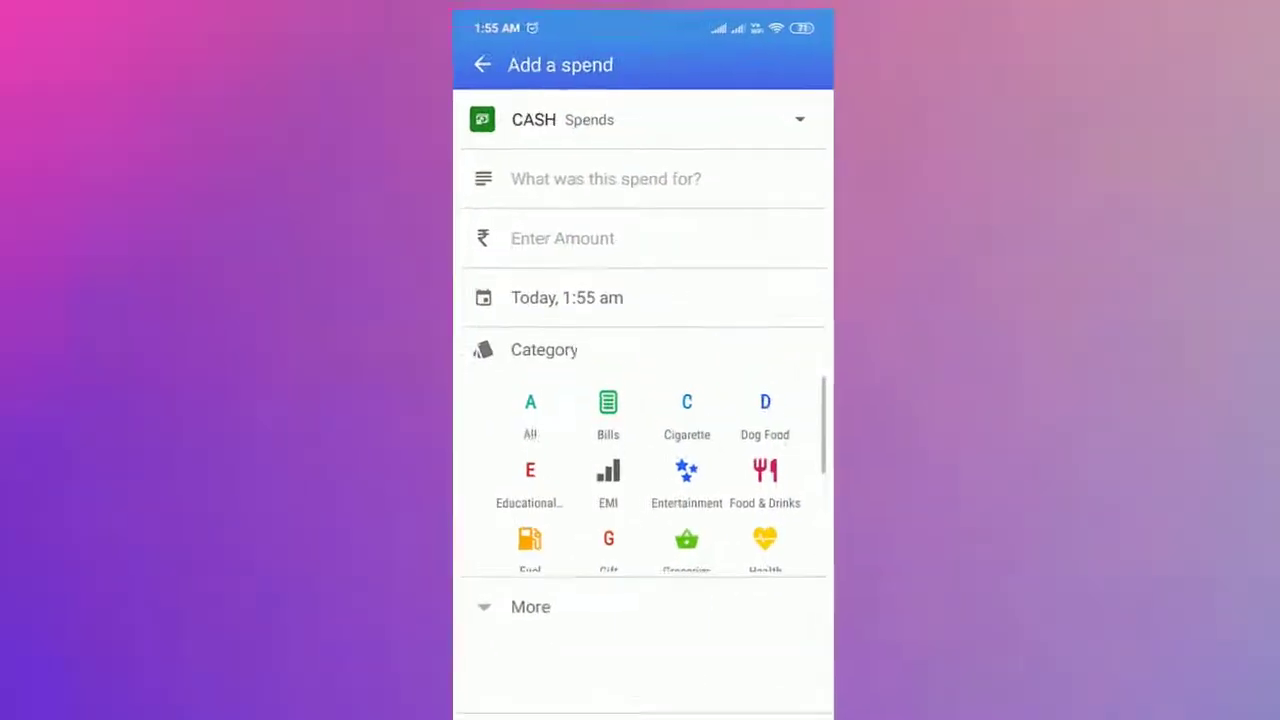
left_click(800, 120)
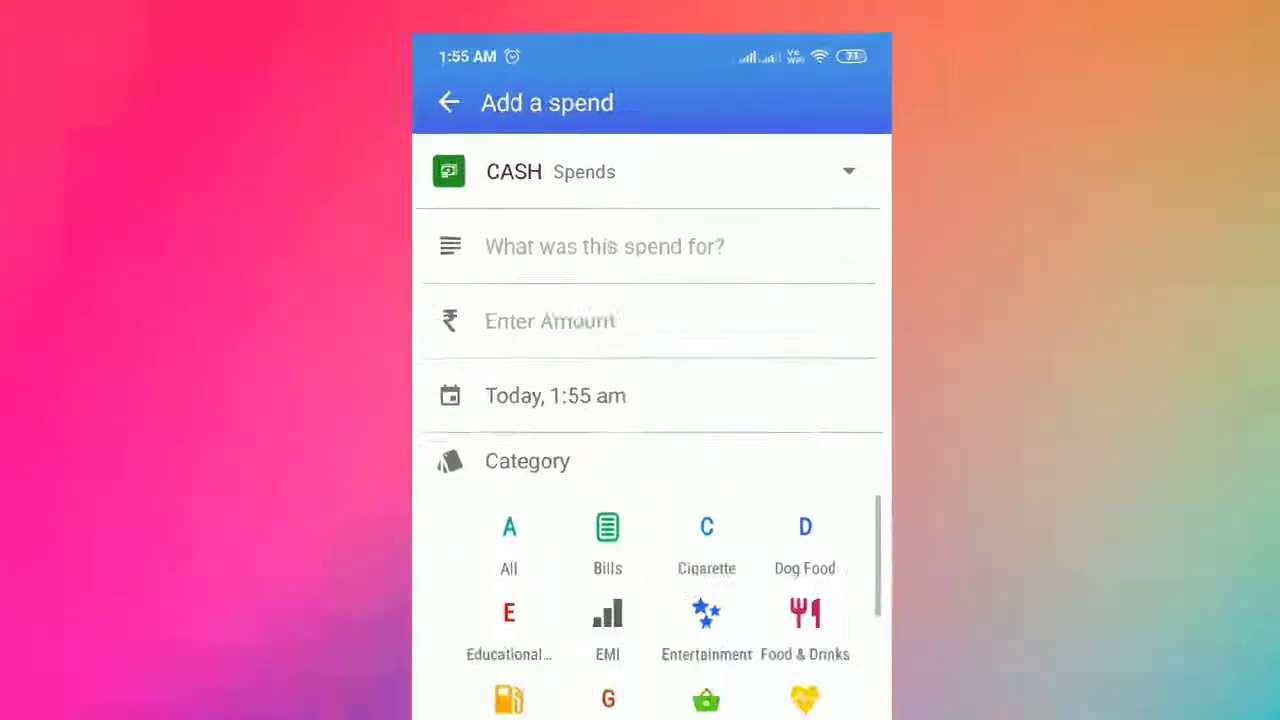
left_click(604, 246)
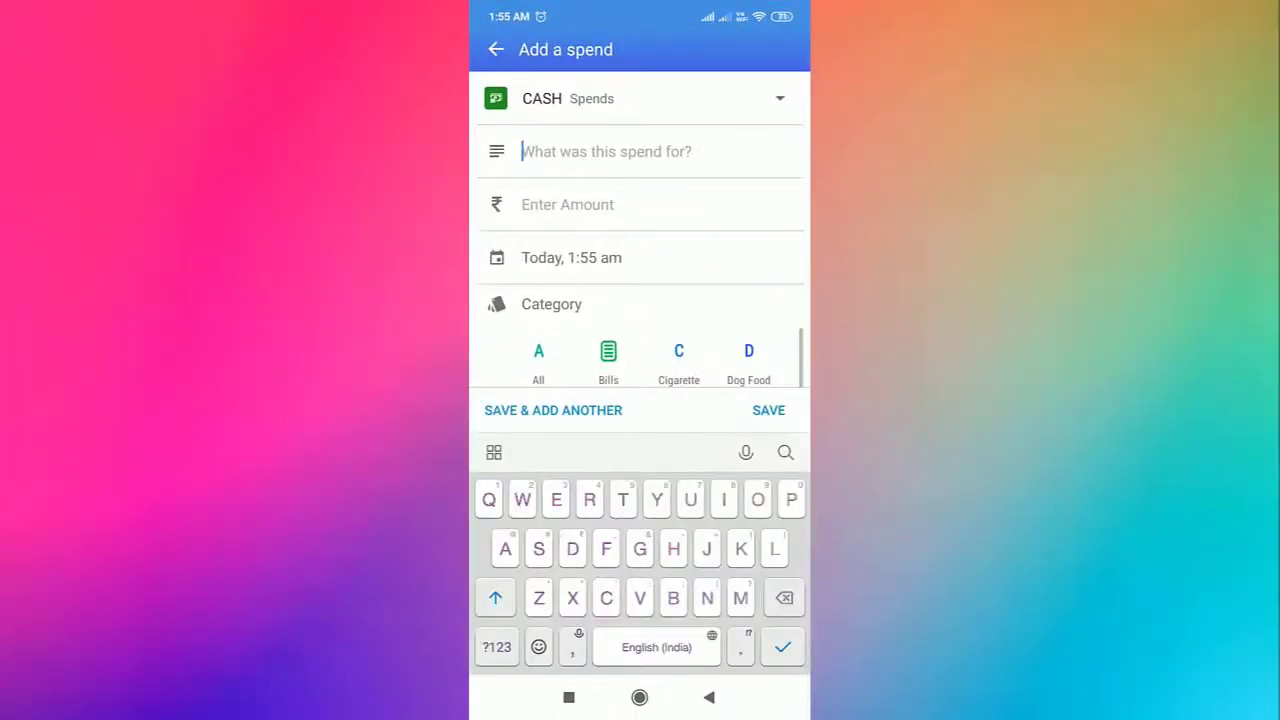
type("Groceri")
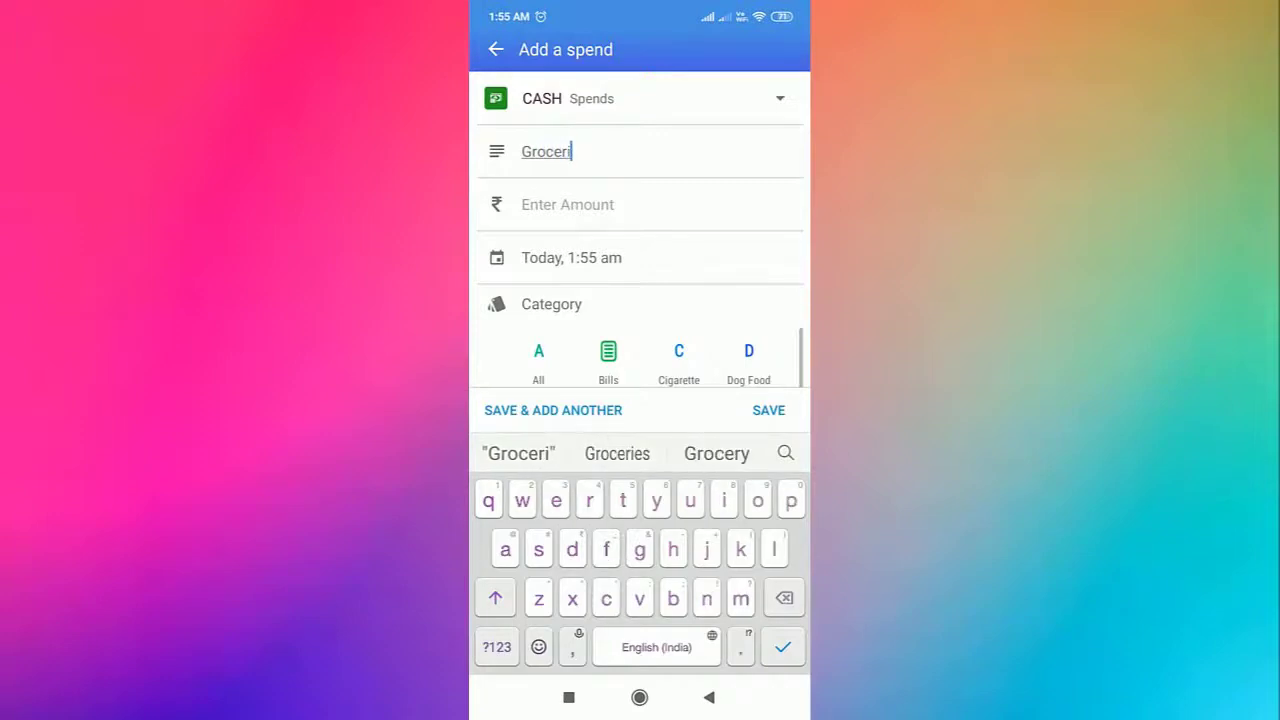
left_click(616, 452)
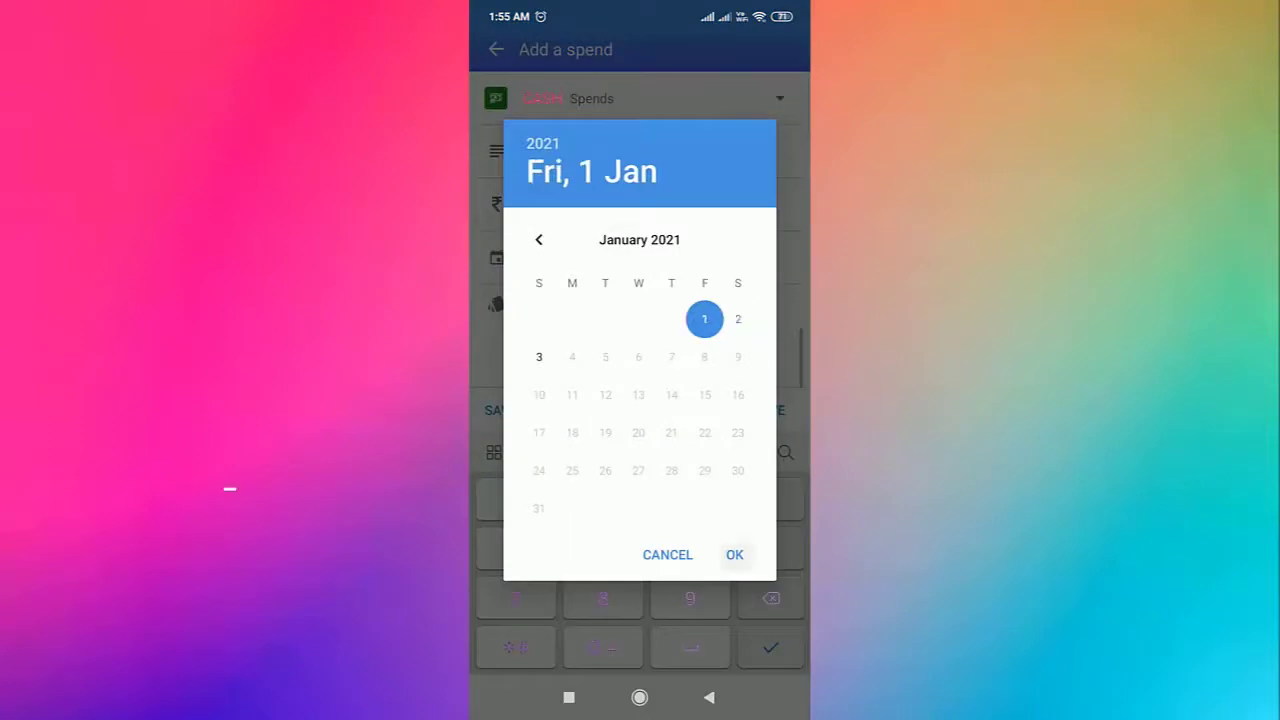
- Date the Groceries spend Friday 1 January at 10:55 AM
left_click(734, 554)
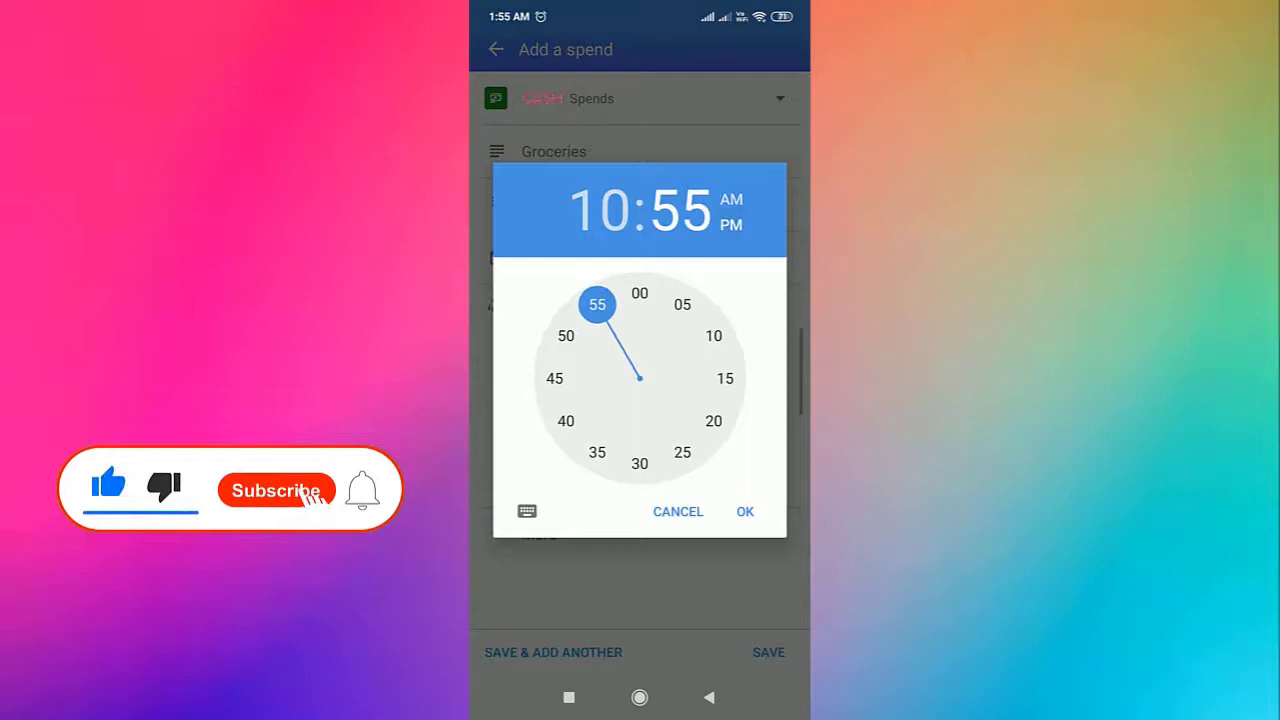
left_click(276, 490)
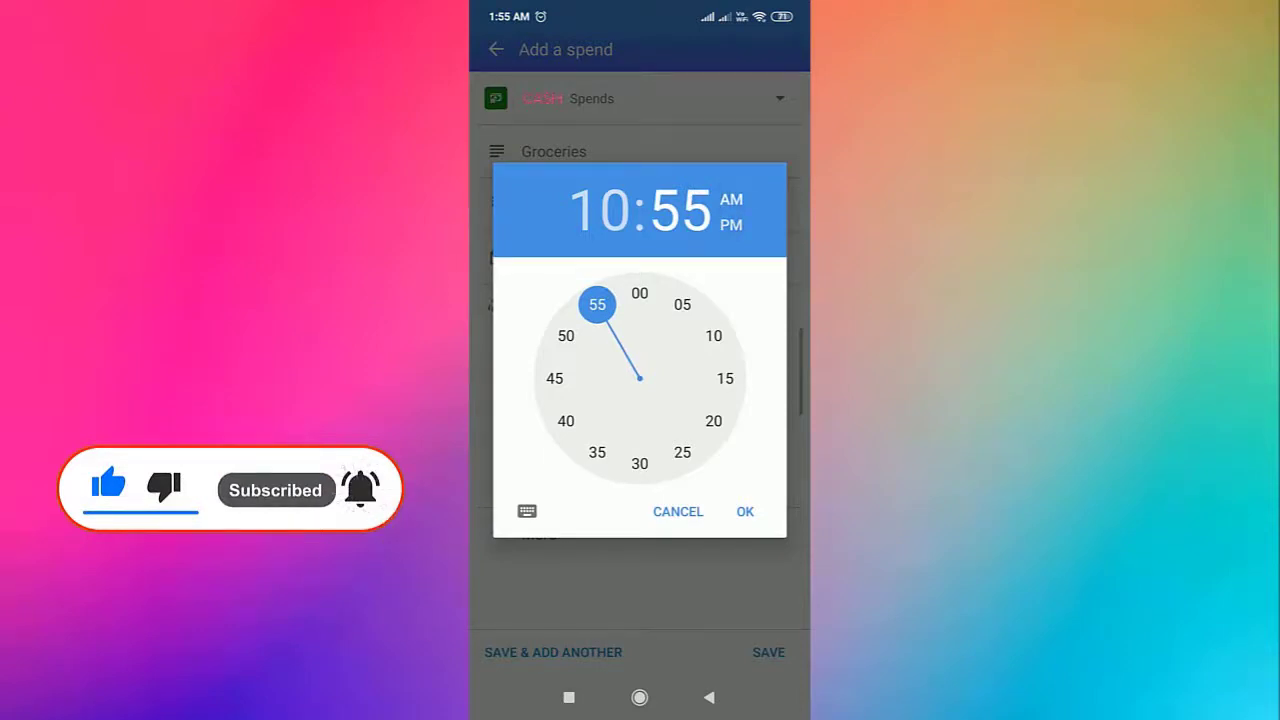
left_click(744, 512)
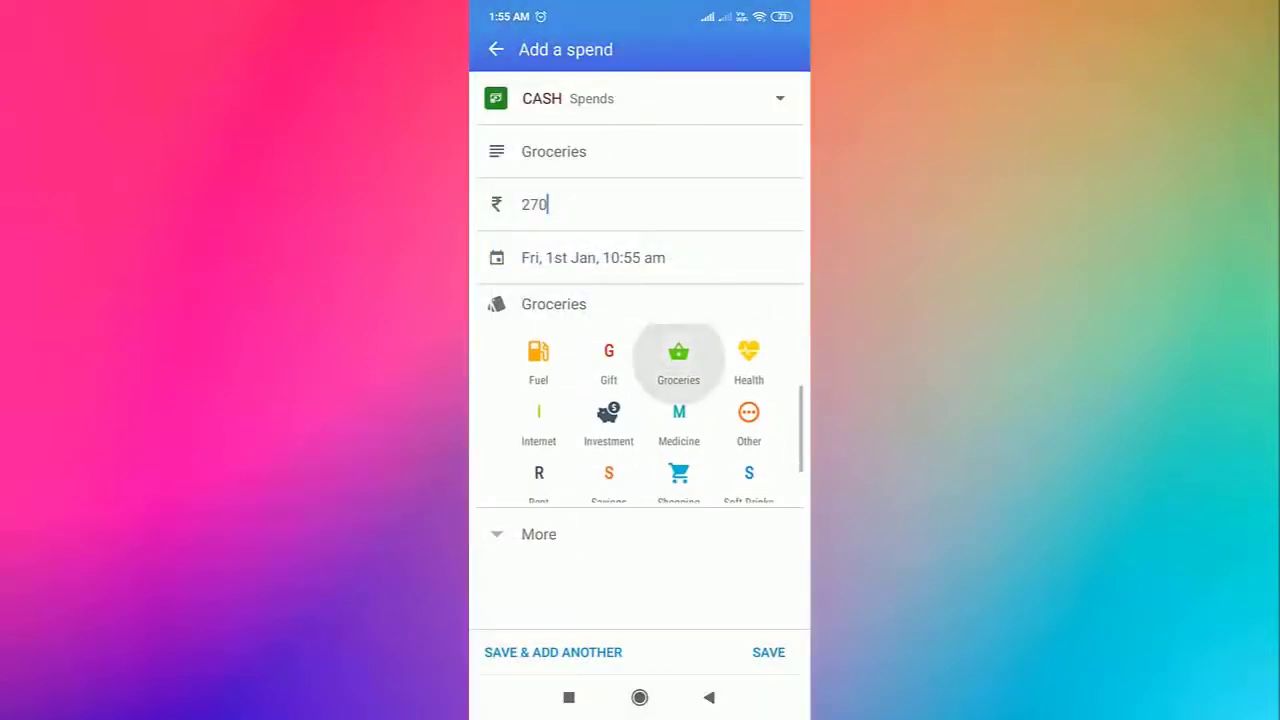
- Add the note 'Bought vegetables' to the Groceries spend
scroll("down", 3)
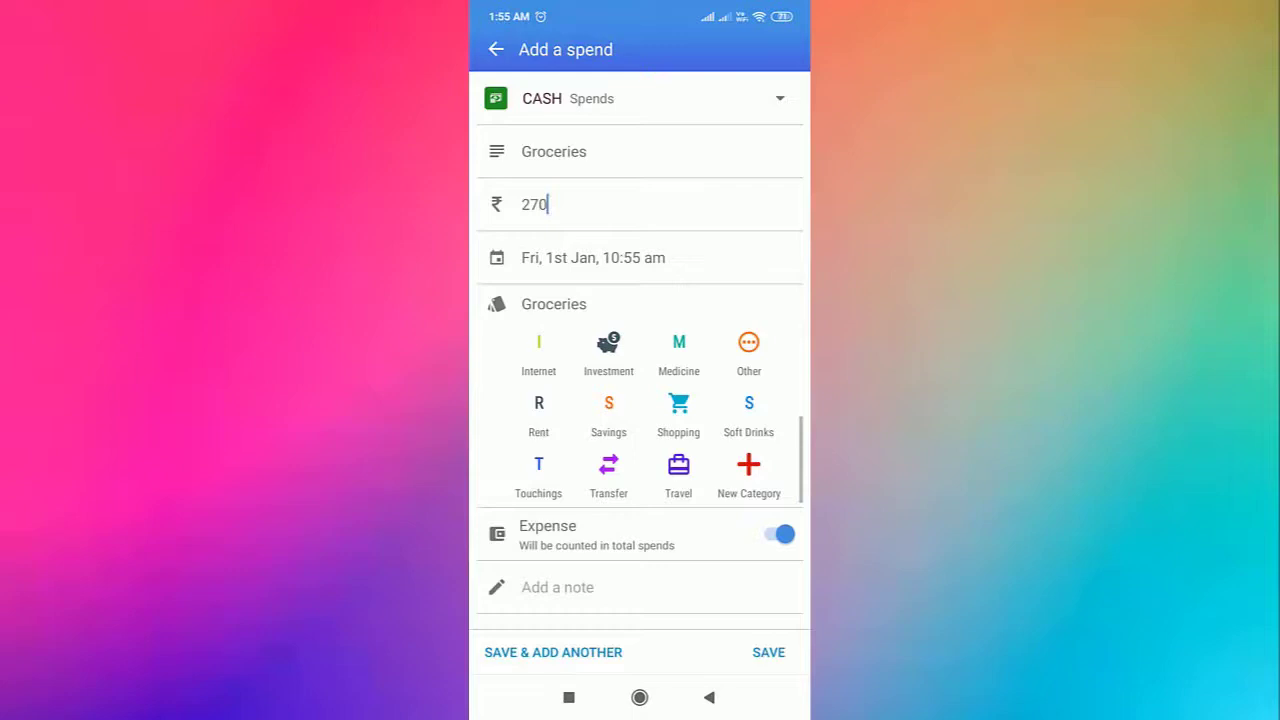
scroll("up", 3)
type("Bought")
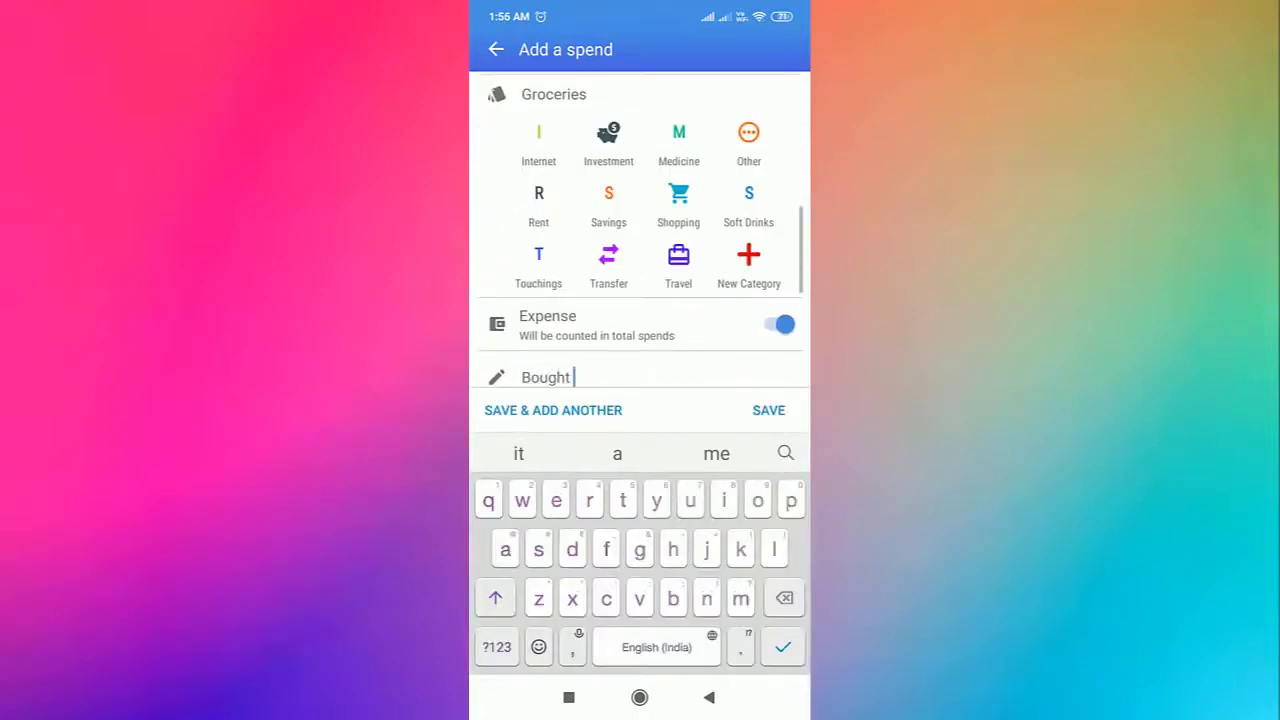
type("vegetables")
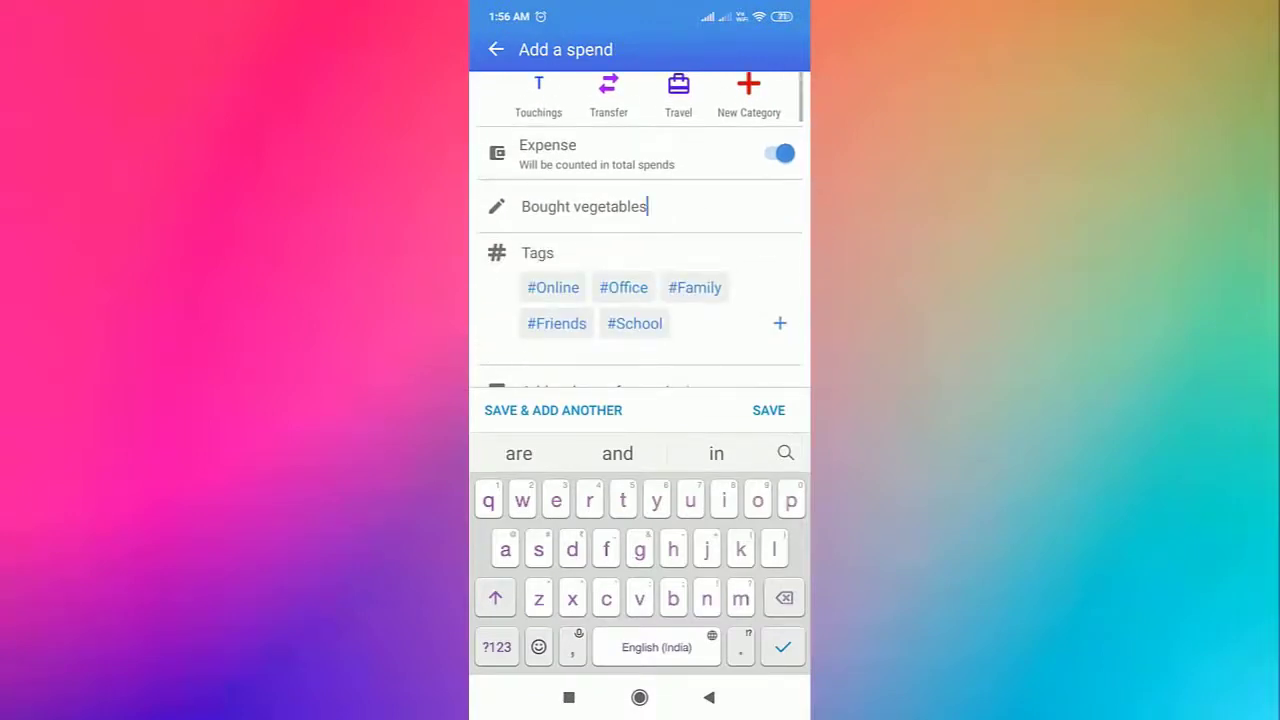
- Save the ₹270 Groceries spend
left_click(694, 288)
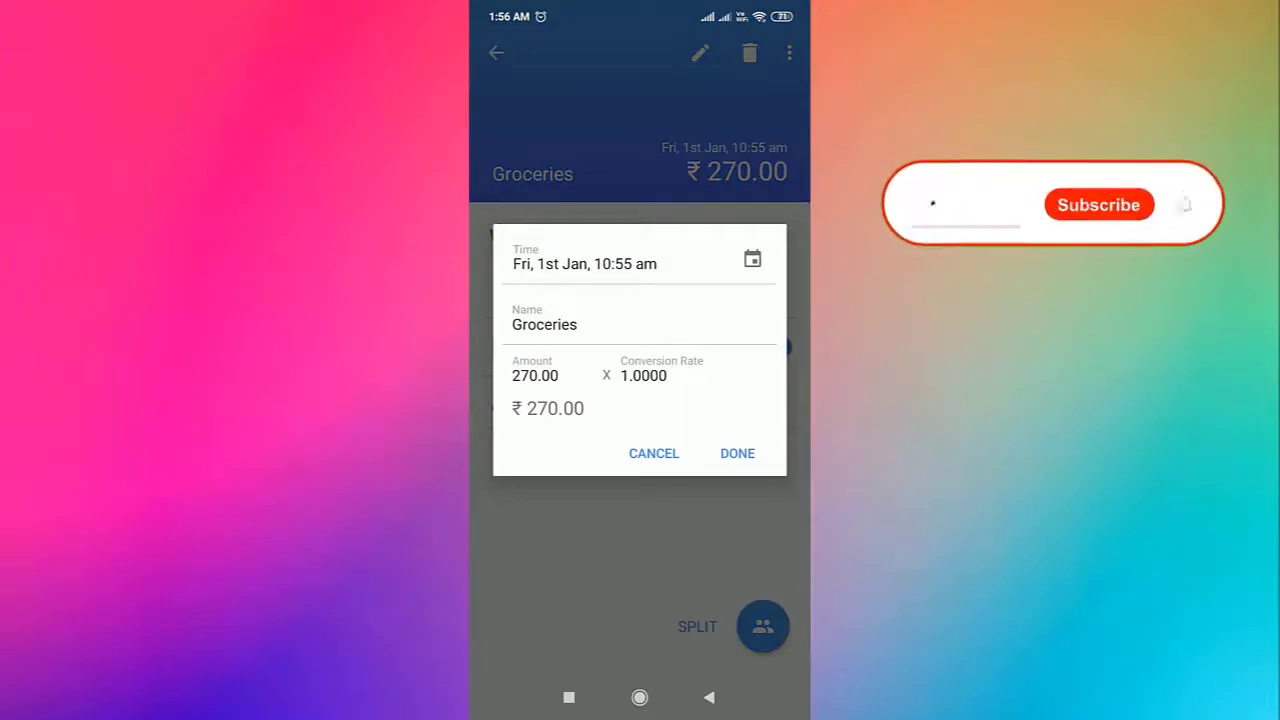
- Close the spend's edit details and toggle Expense off and back on
left_click(580, 324)
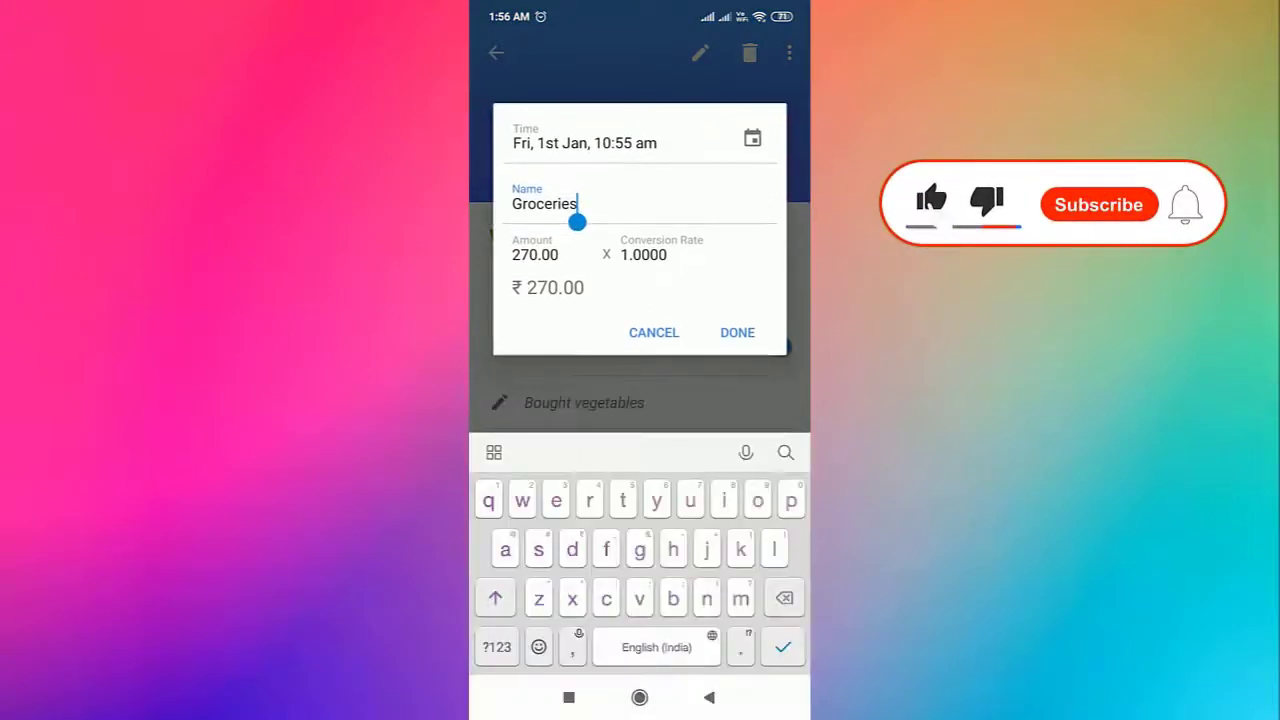
left_click(736, 332)
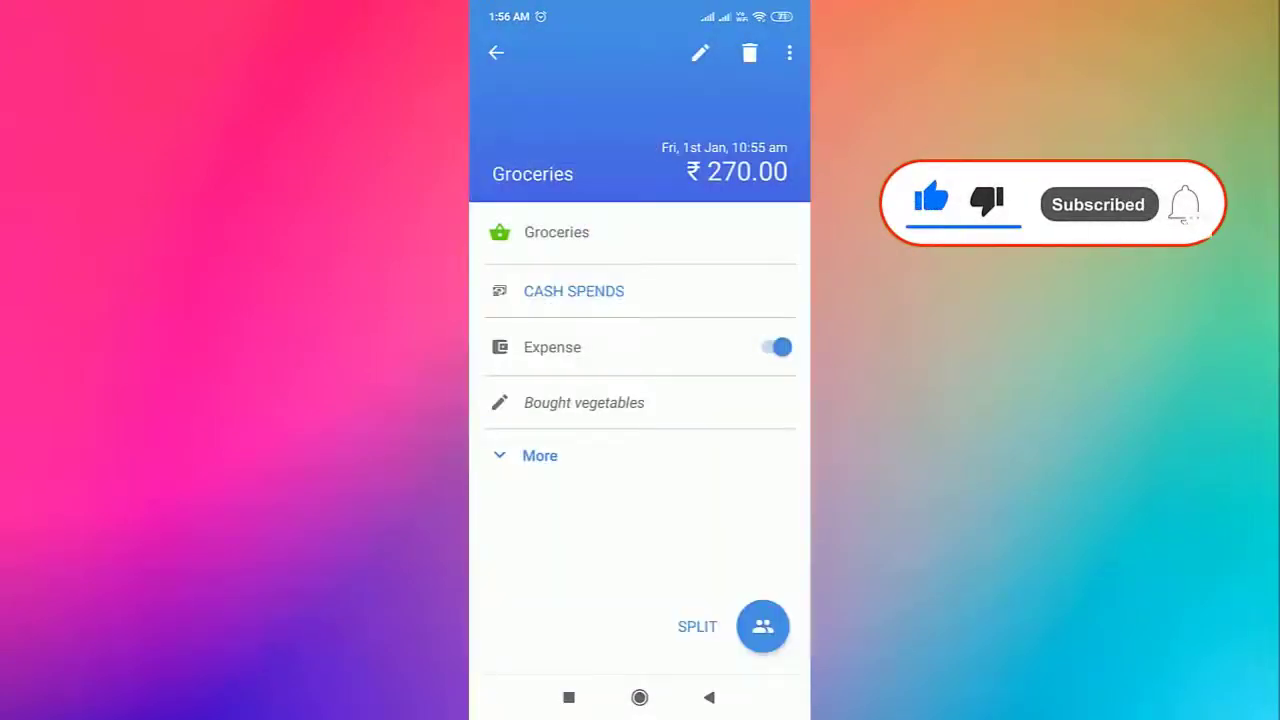
left_click(776, 348)
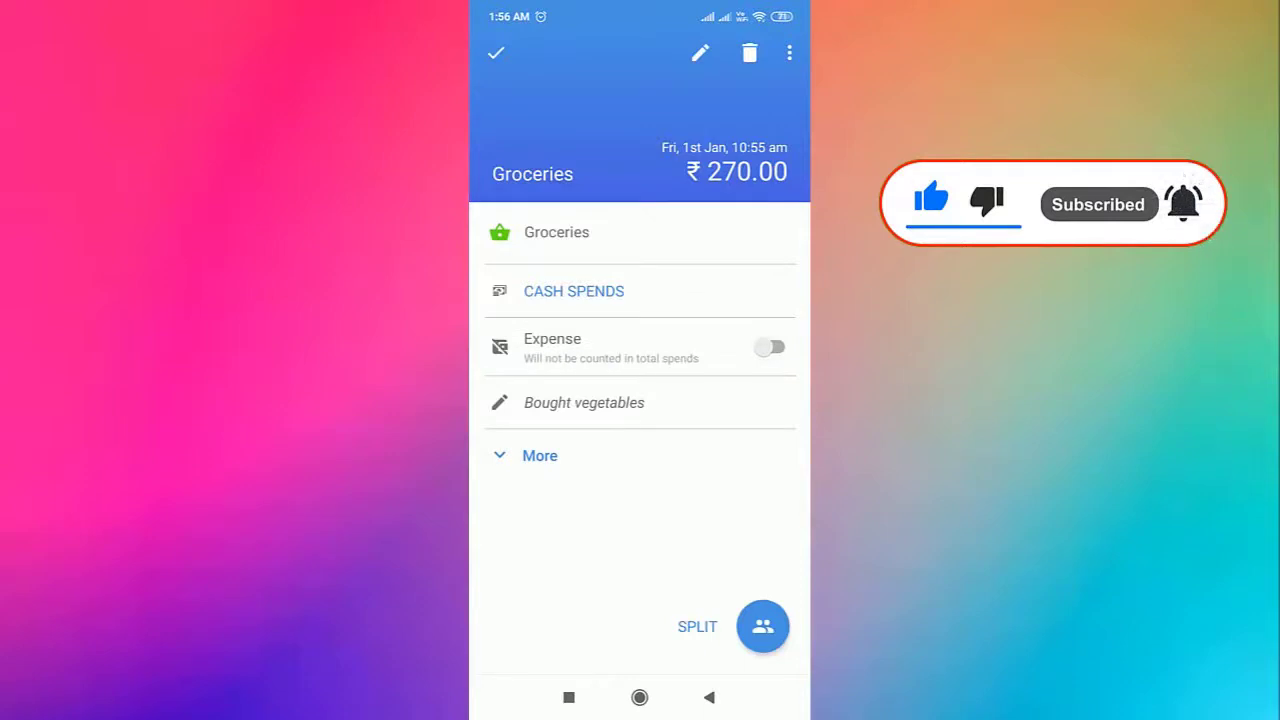
left_click(770, 348)
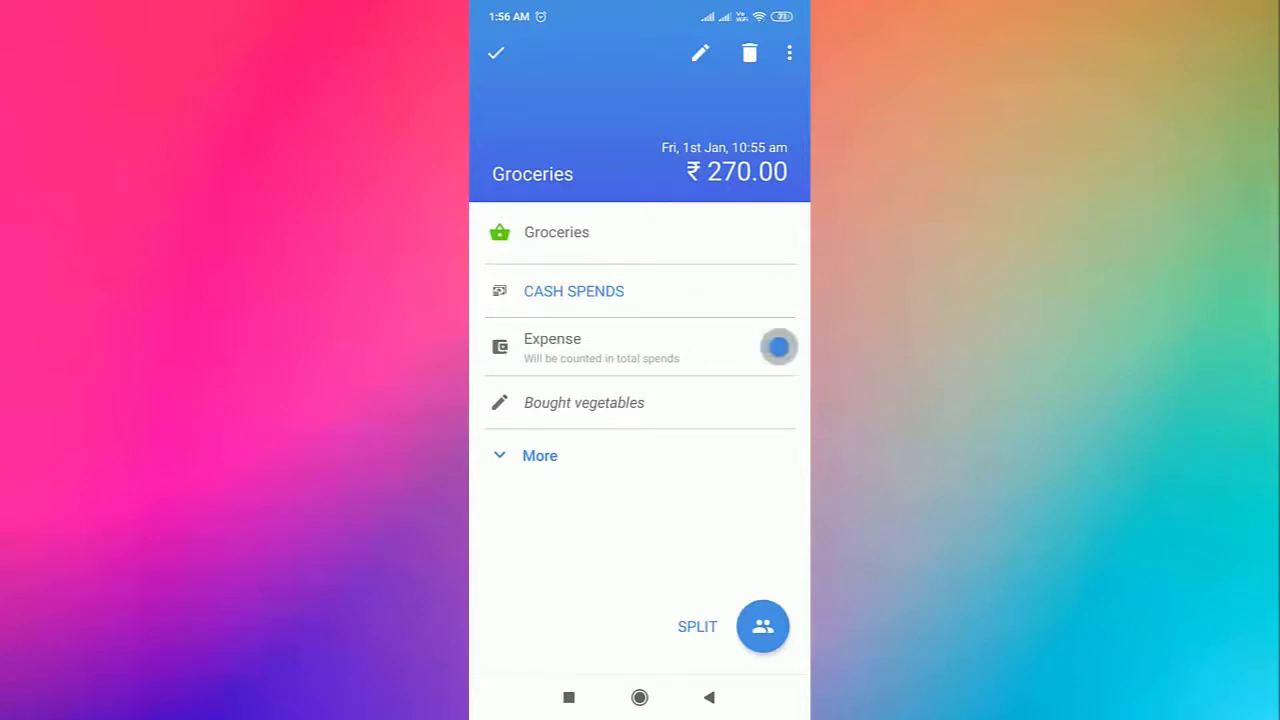
- Reveal the spend's additional details and #Family tag, then return to its details page
left_click(540, 456)
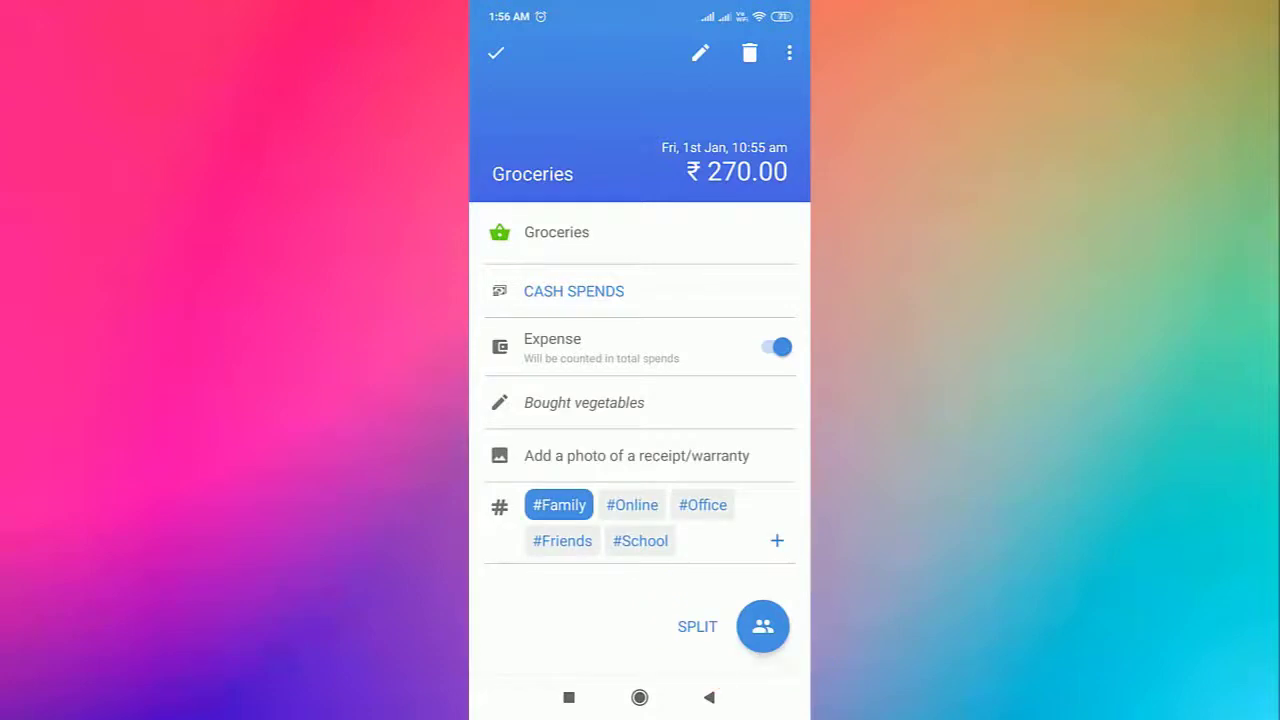
left_click(762, 626)
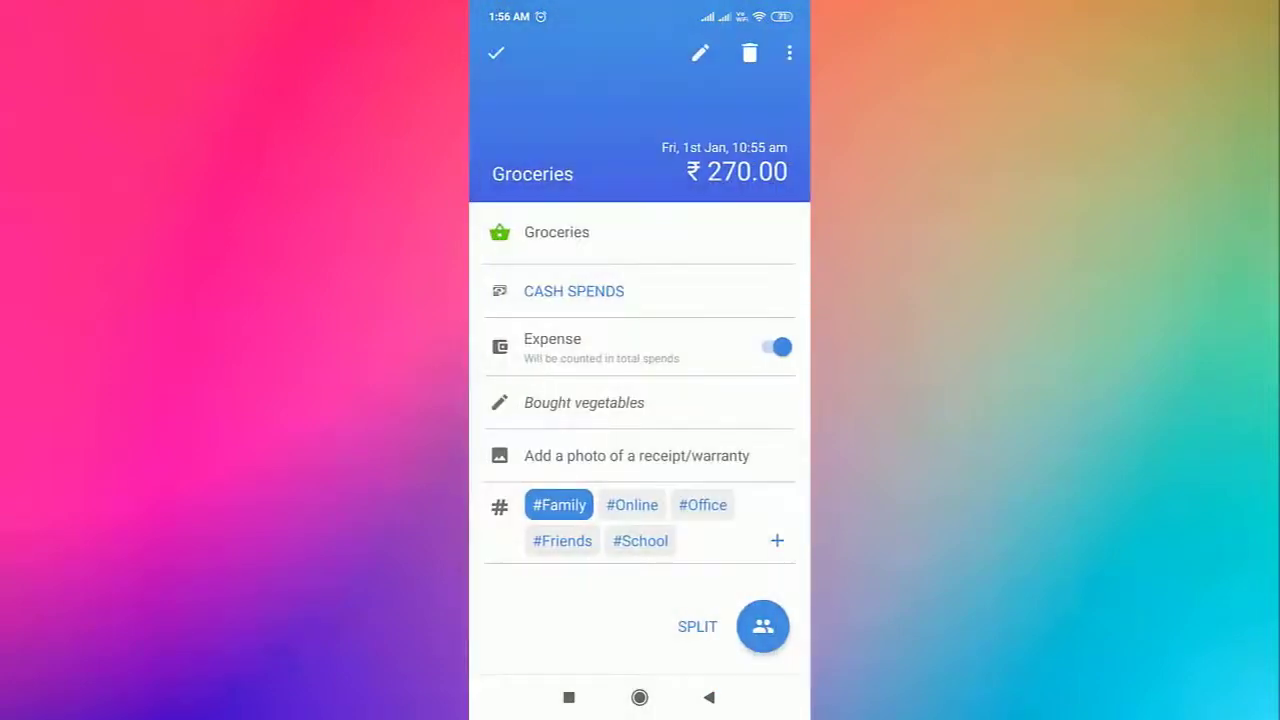
left_click(788, 52)
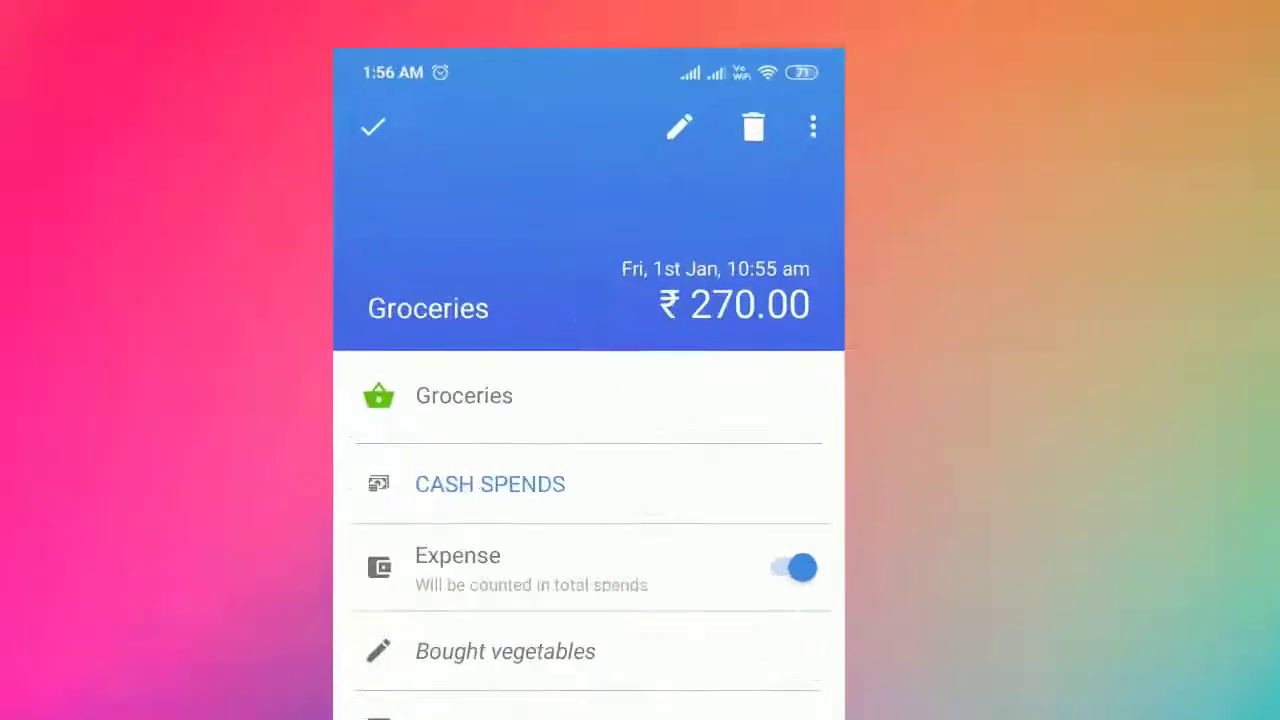
- Cancel deleting the spend and return to the dashboard listing Groceries ₹270 and January ₹1,270
left_click(752, 128)
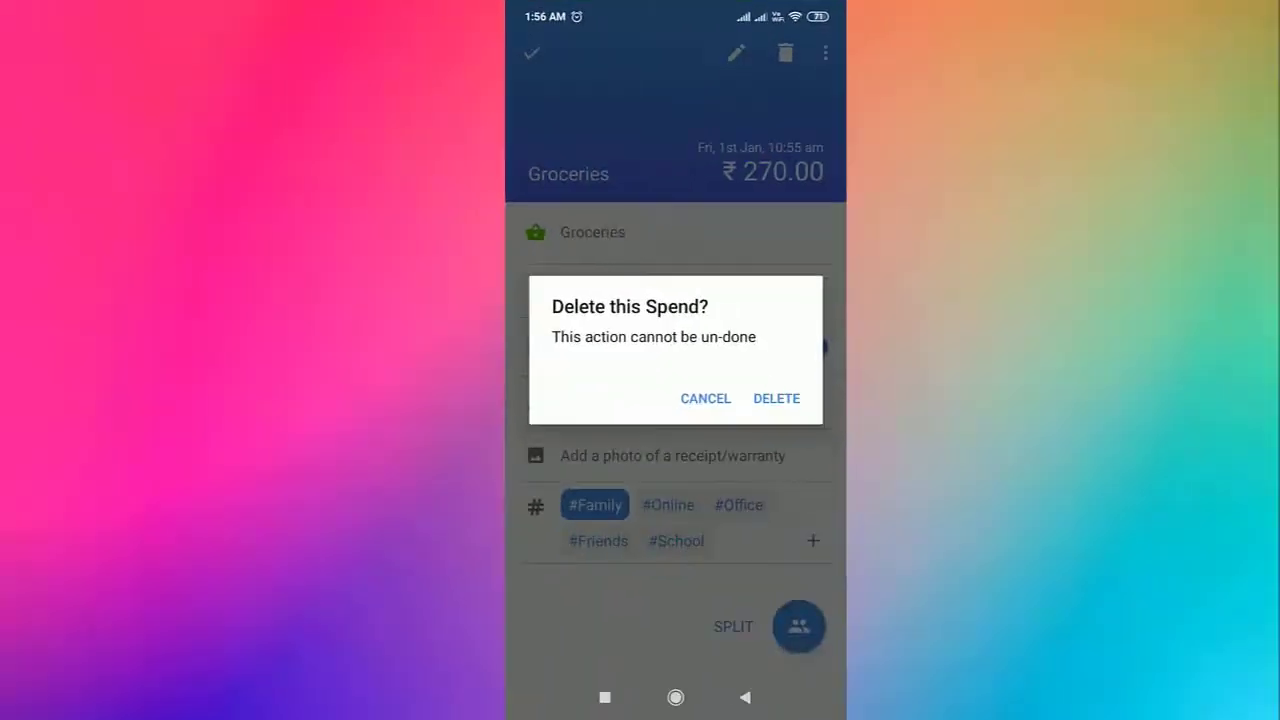
left_click(704, 398)
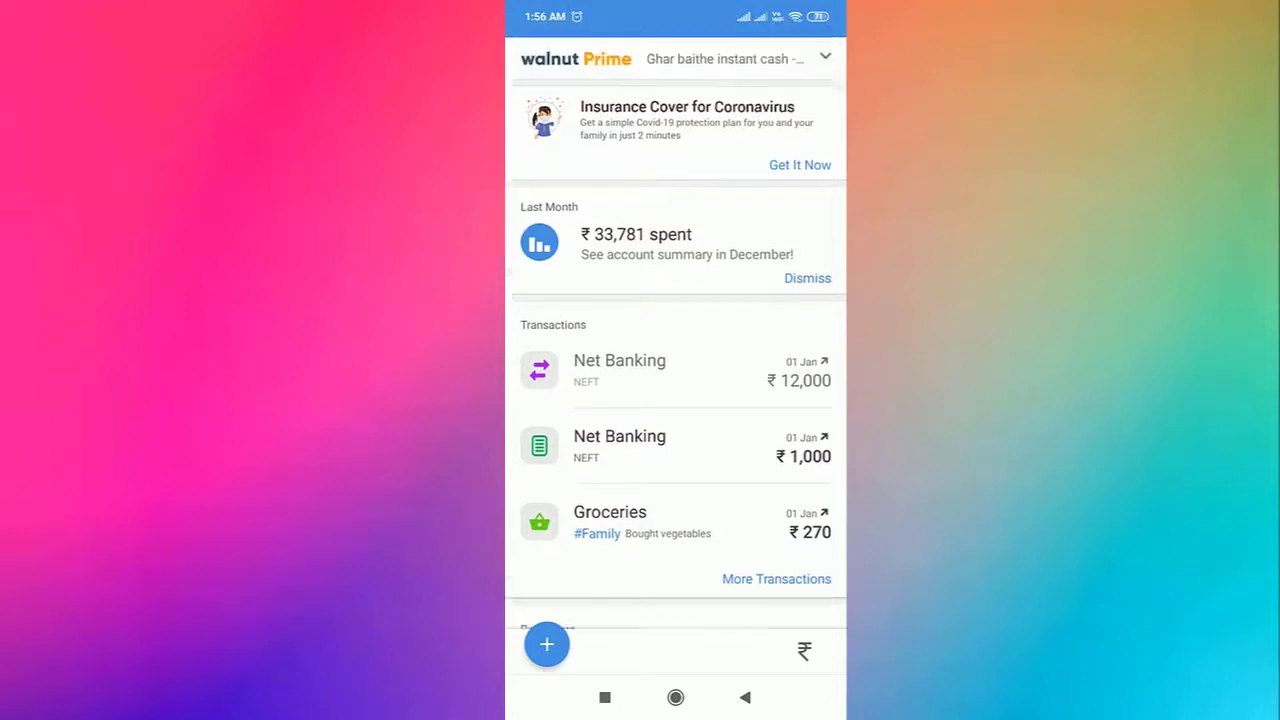
left_click(776, 578)
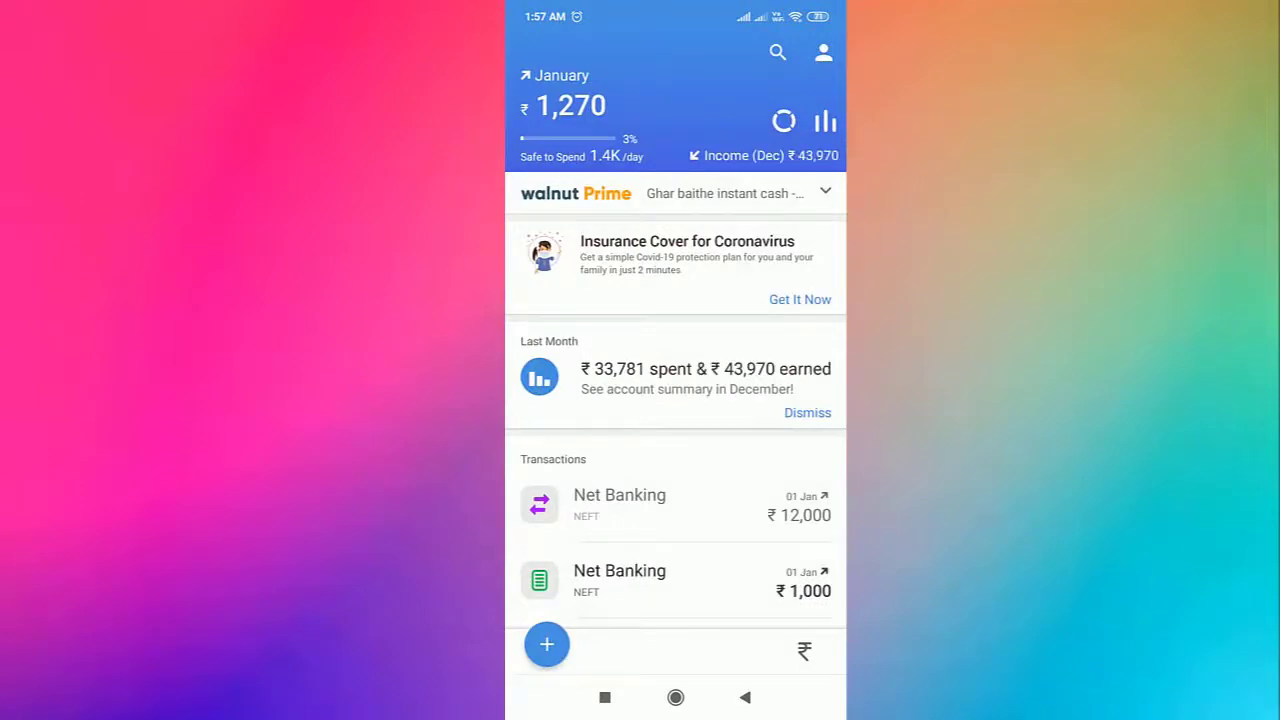
- Leave the walnut Prime offer page to reach the new cash income form
scroll("up", 3)
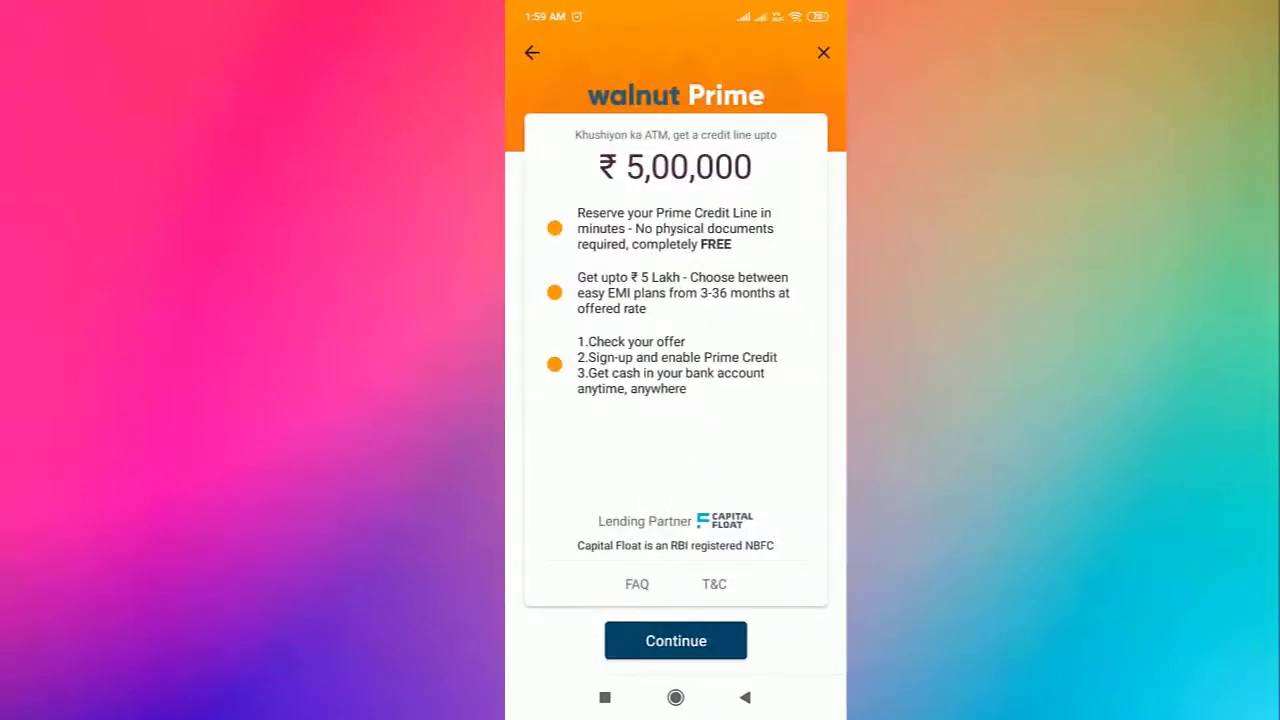
left_click(824, 52)
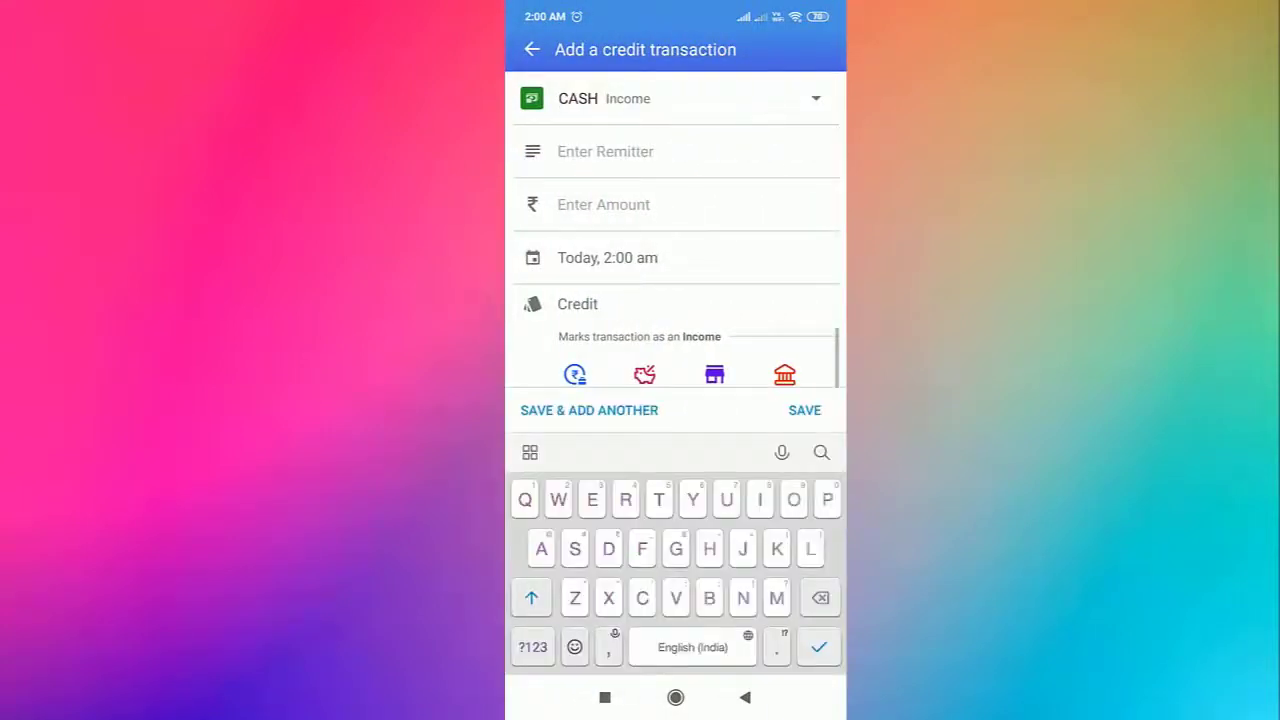
- Name the income's remitter 'Interest from Bank' and begin entering its amount
type("Interest from")
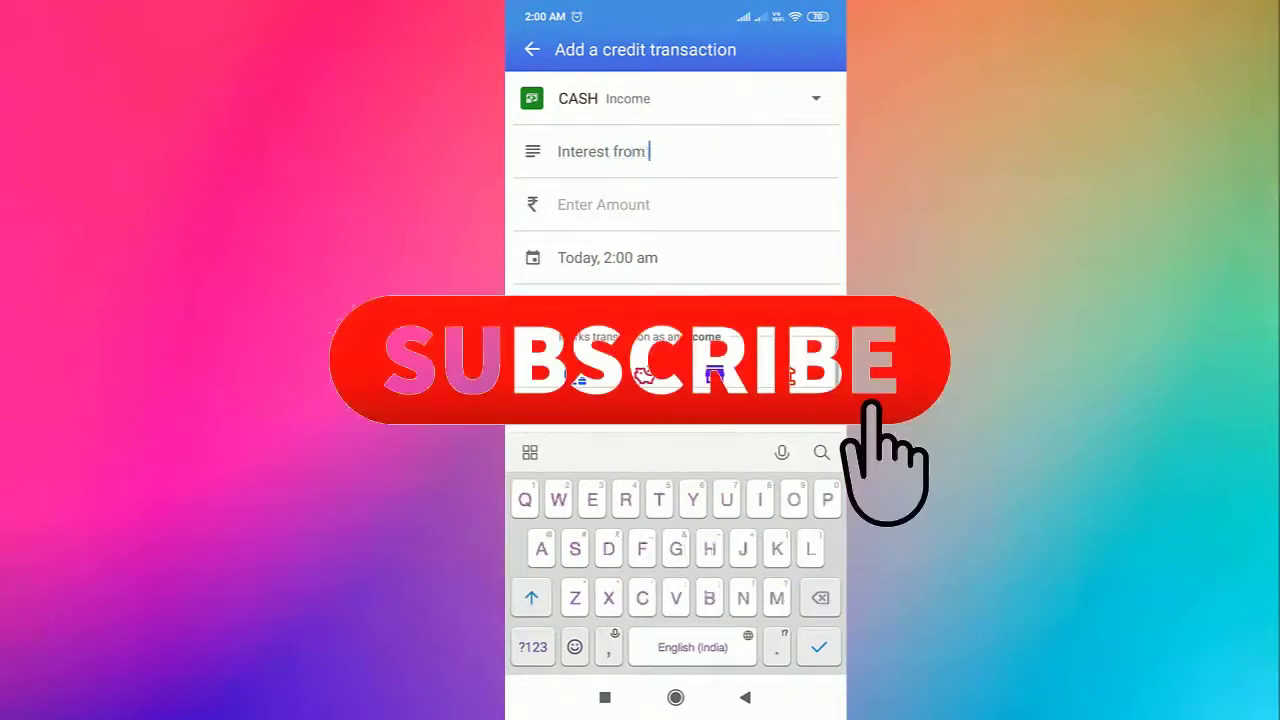
type("Bank")
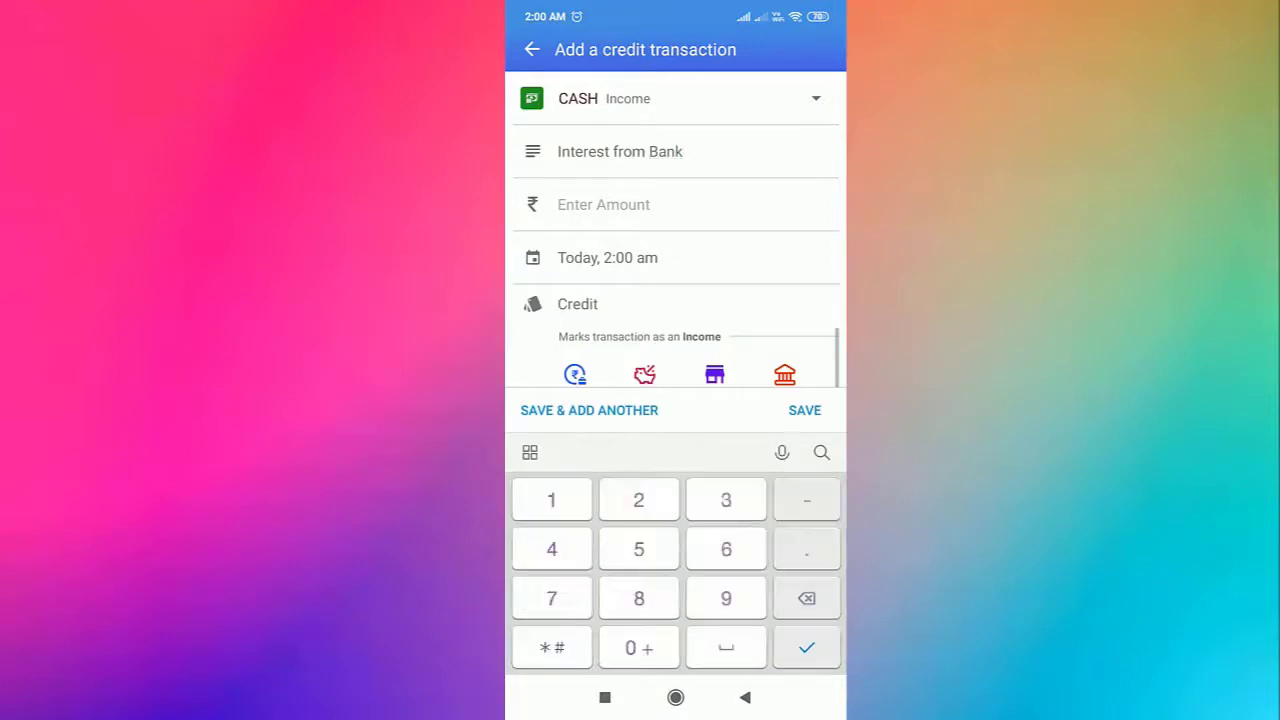
left_click(638, 500)
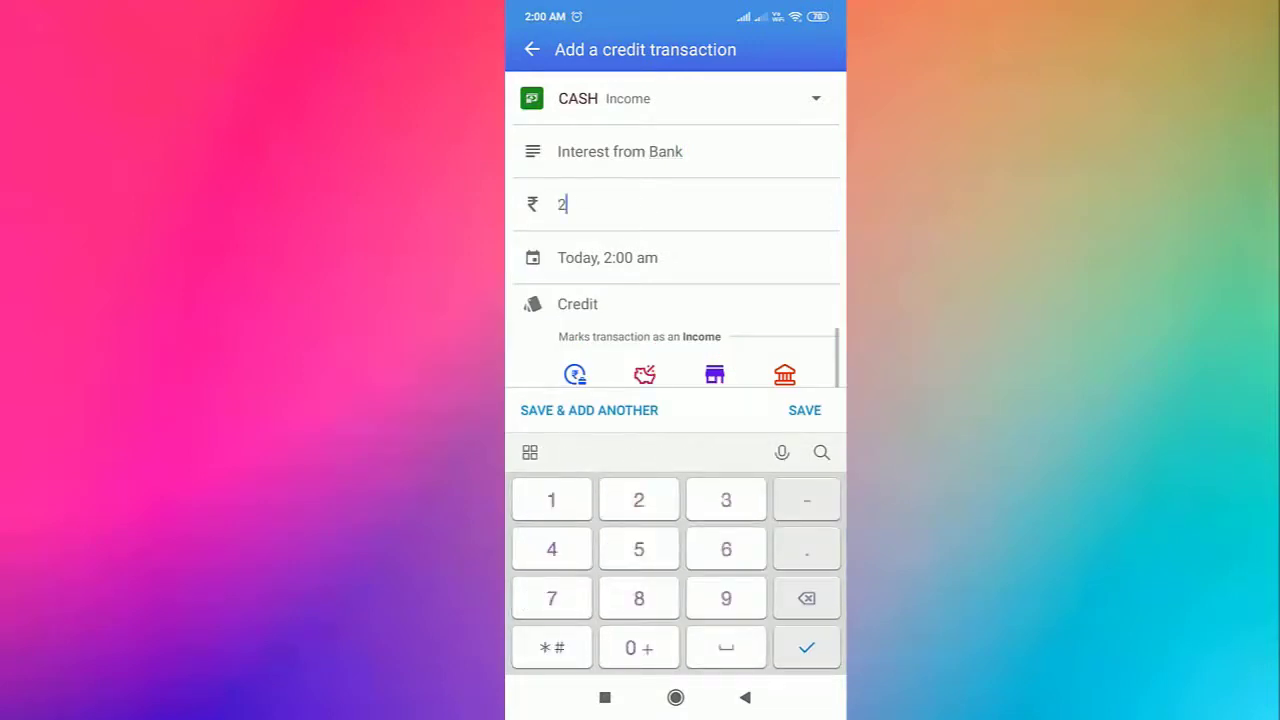